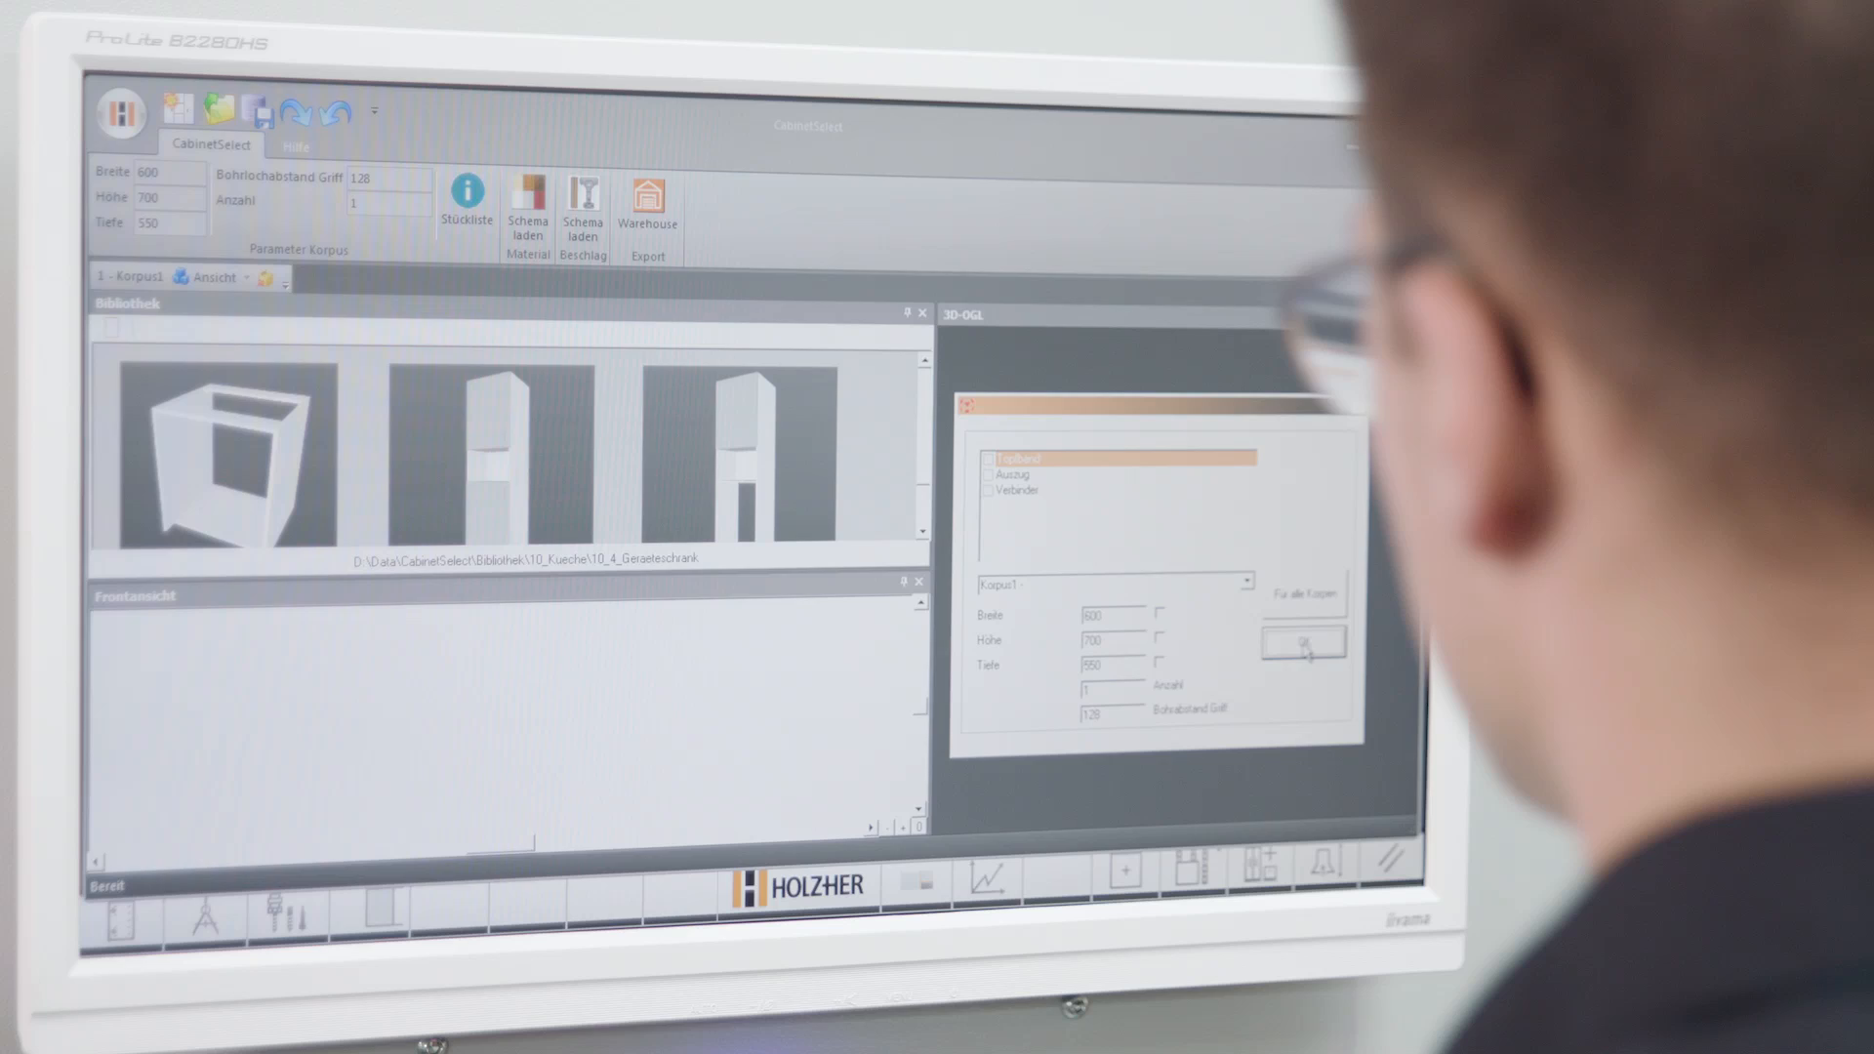
# Confirm the carcass at Breite 600, Höhe 700, Tiefe 550 and place it in the drawing
pyautogui.click(1303, 644)
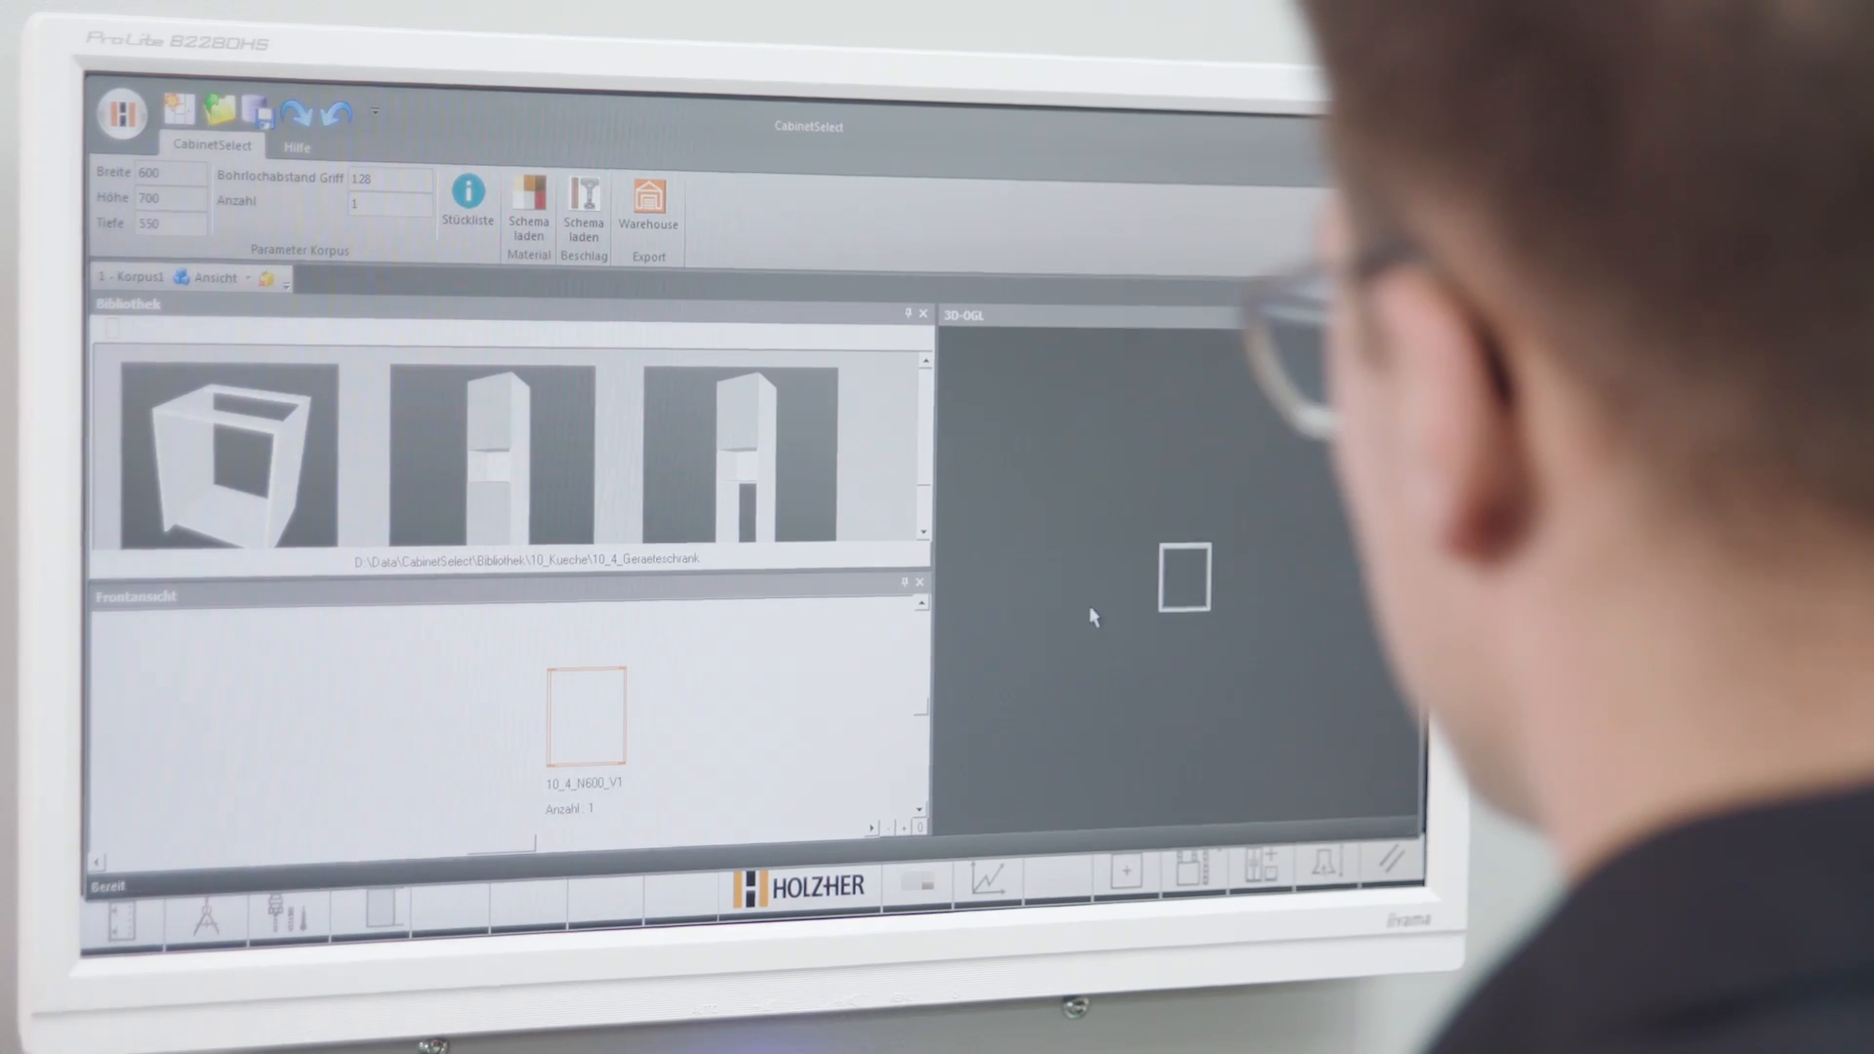